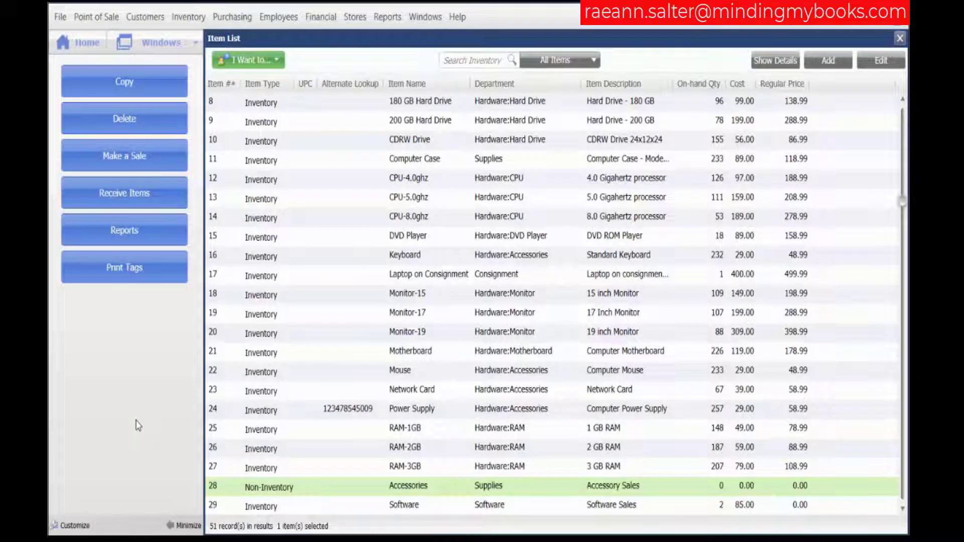
mouse_move(239, 323)
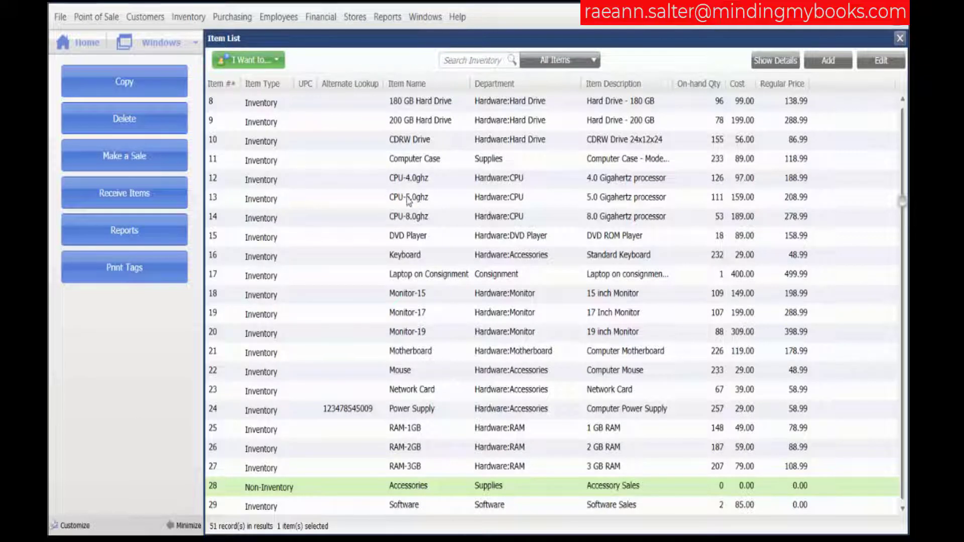
Step: Select the CPU-4.0ghz inventory item in the Item List
left_click(408, 179)
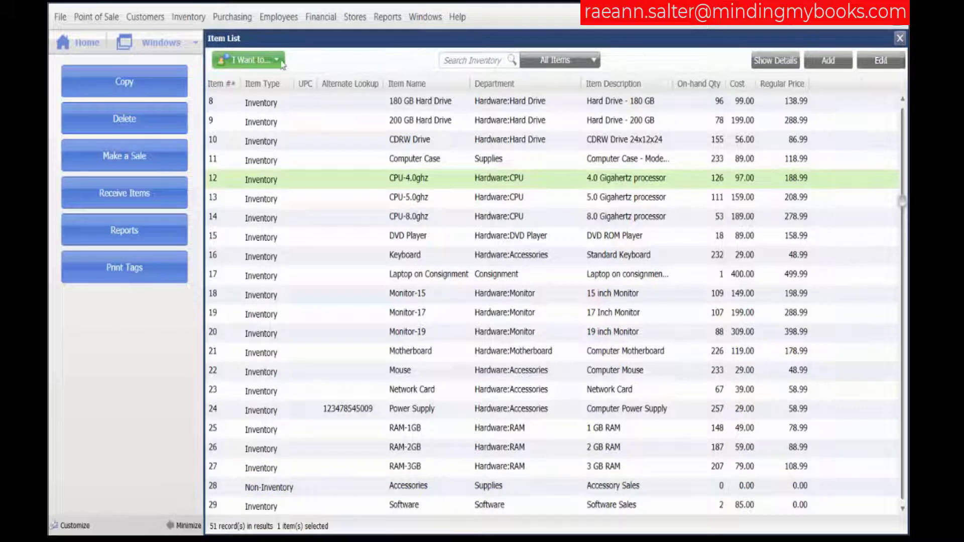
left_click(247, 59)
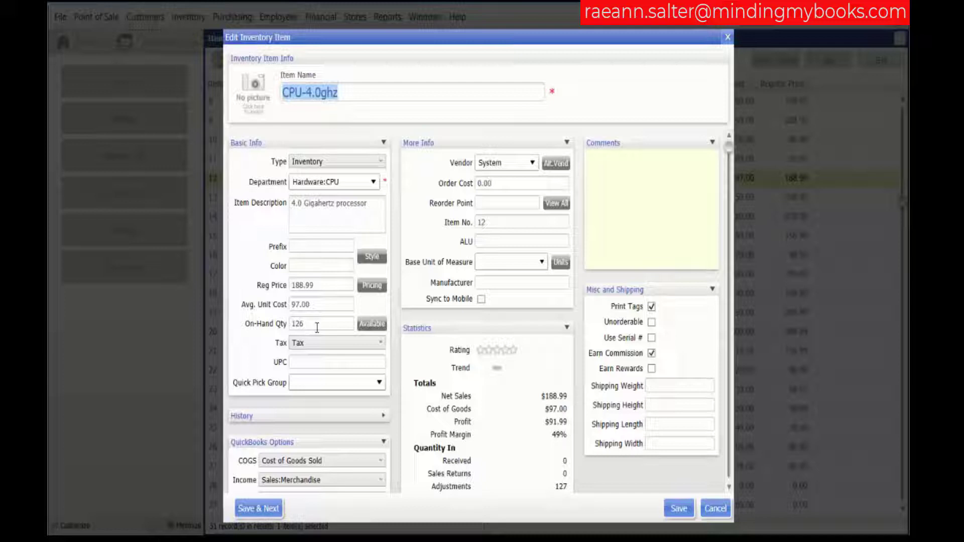
mouse_move(460, 242)
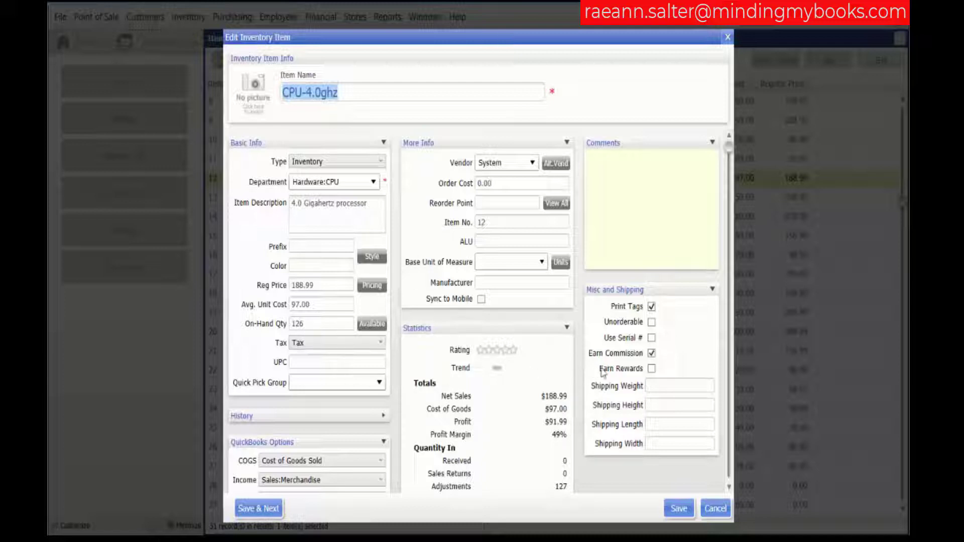
mouse_move(678, 508)
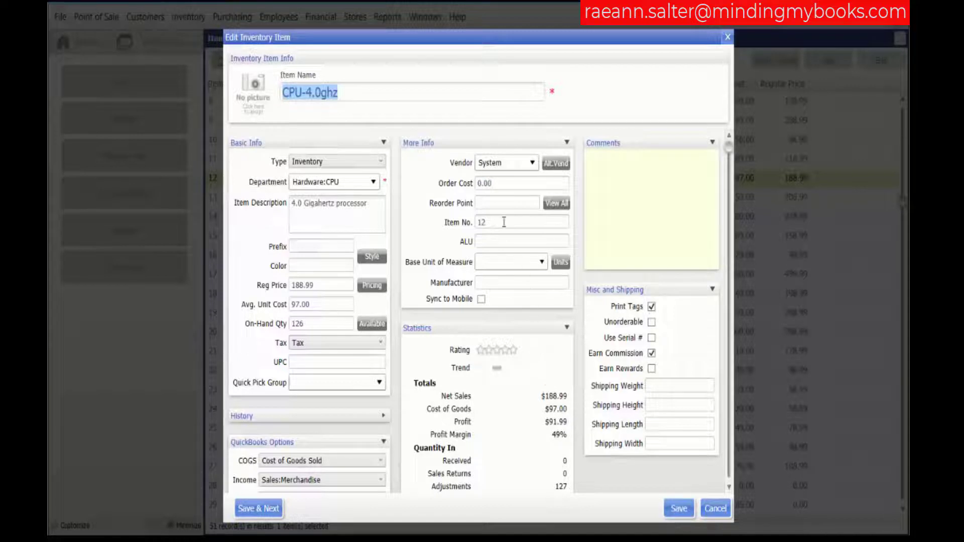
mouse_move(687, 477)
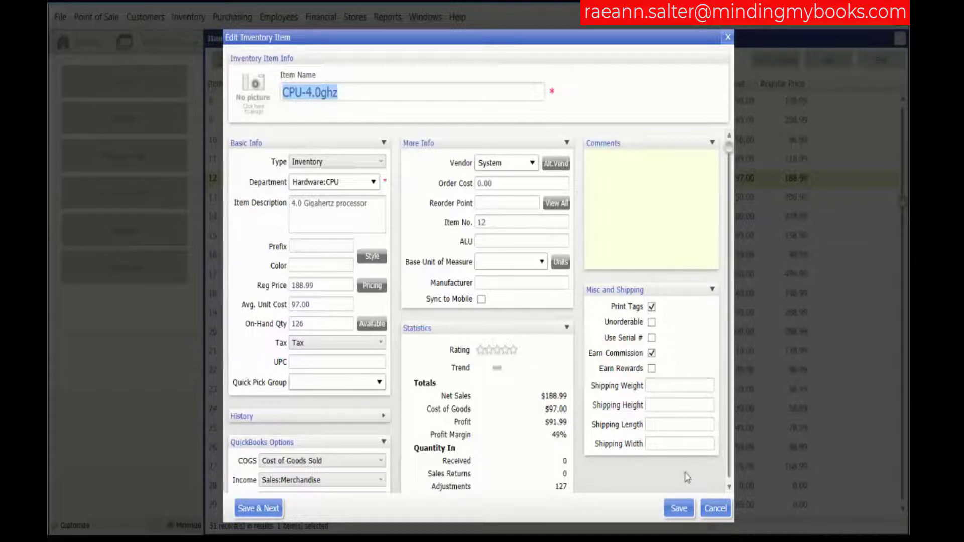
left_click(677, 508)
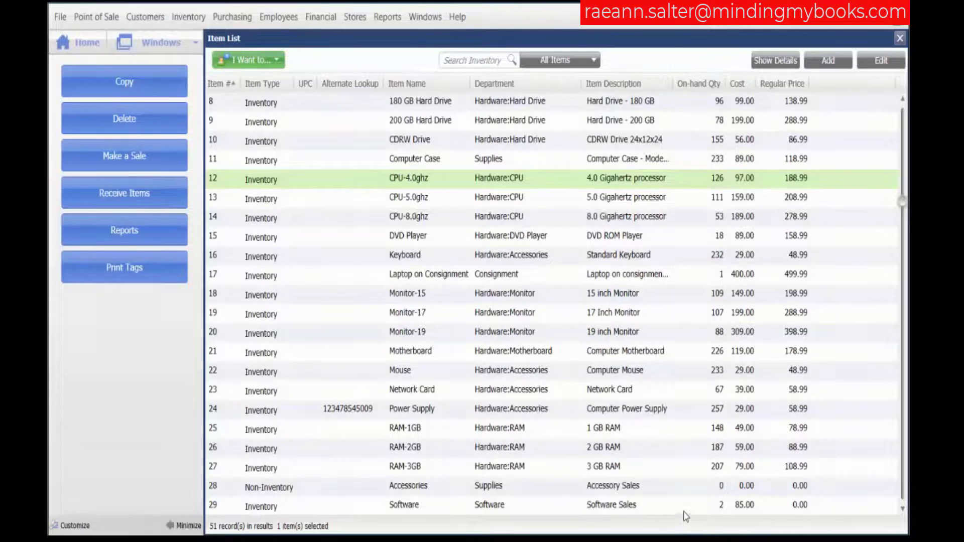
mouse_move(701, 495)
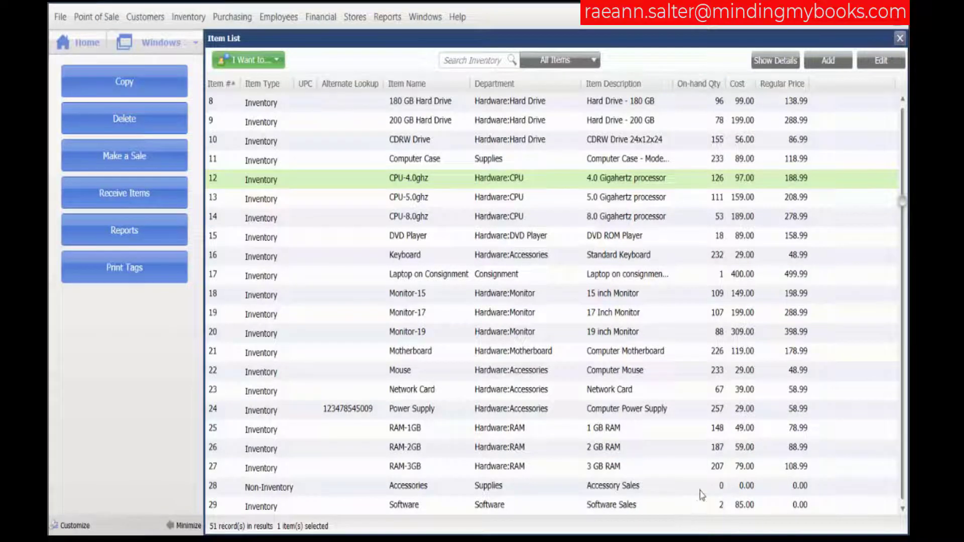